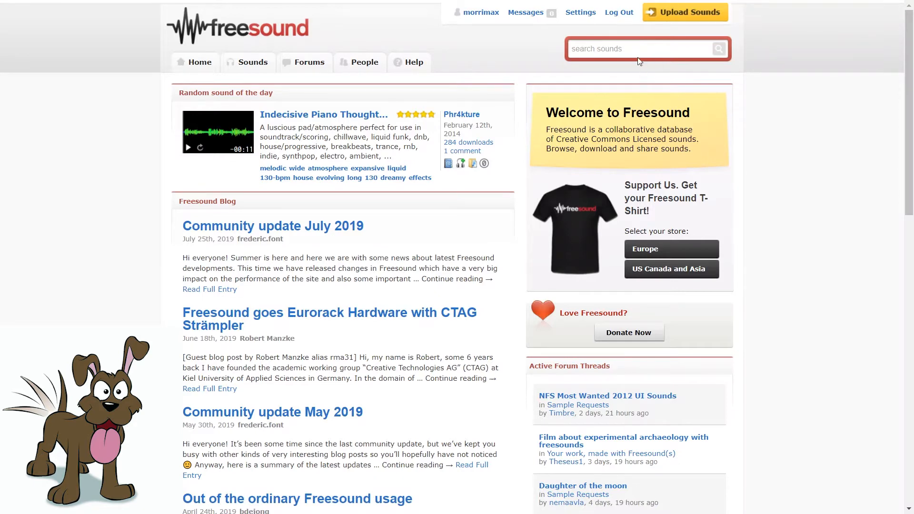
Step: Search Freesound for "dog bark" and preview the first of the 1812 results
type("dog bark")
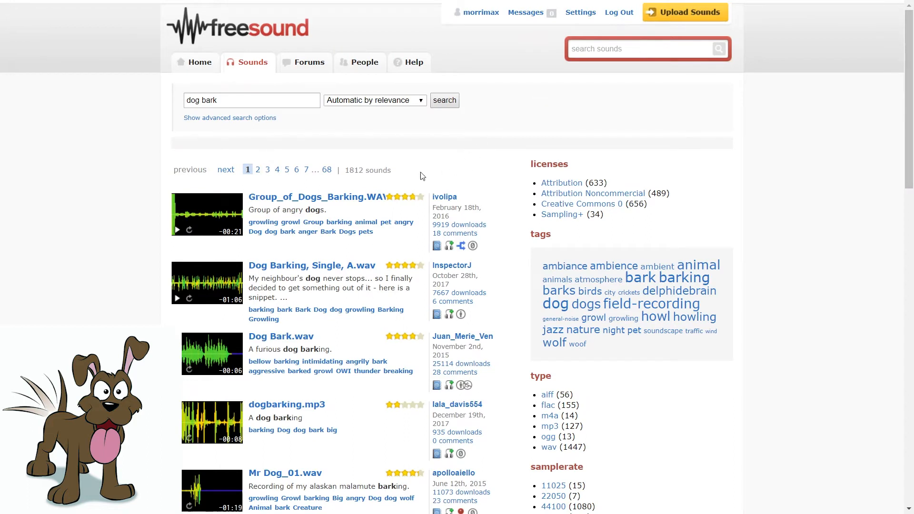
mouse_move(354, 181)
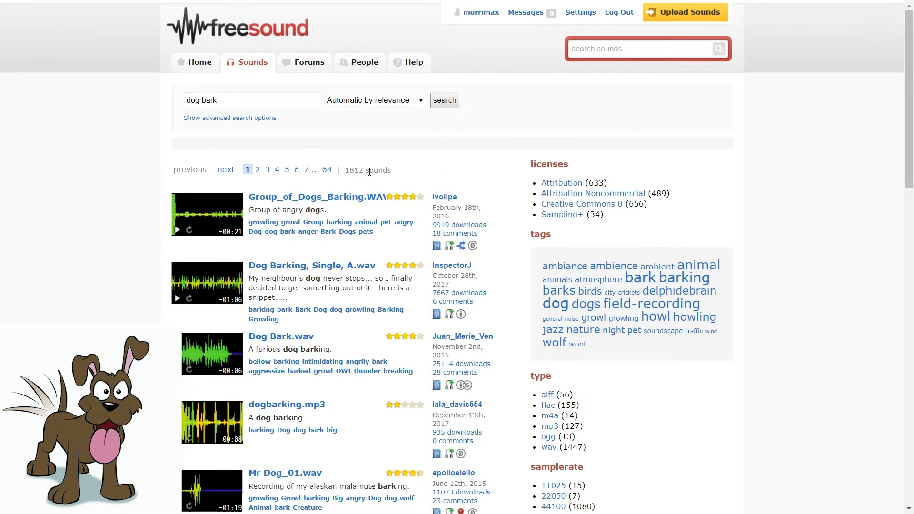
mouse_move(127, 272)
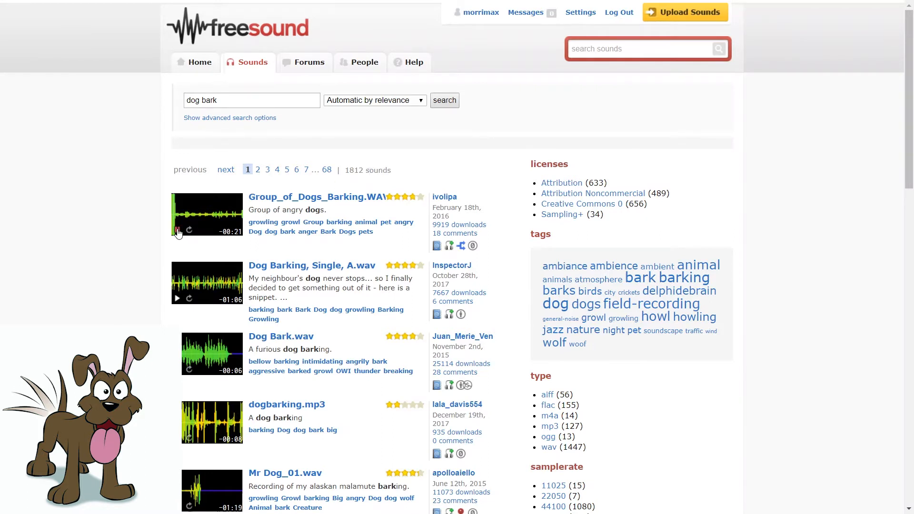
left_click(178, 231)
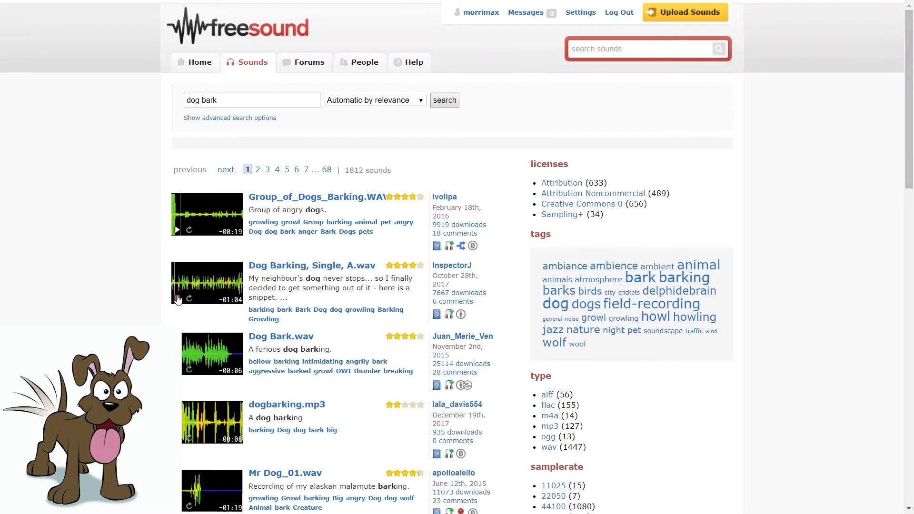
scroll("down", 3)
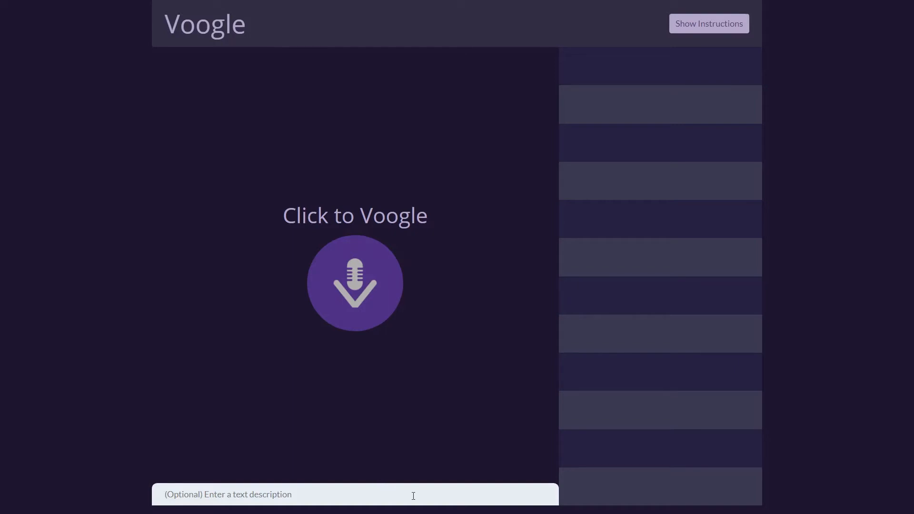
mouse_move(406, 414)
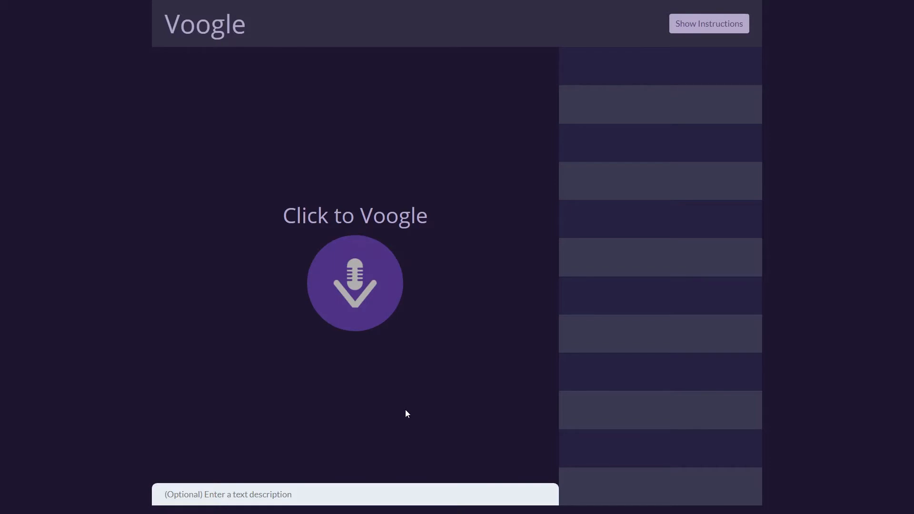
Step: Record a vocal imitation of a dog bark via the 'Click to Voogle' microphone
left_click(355, 284)
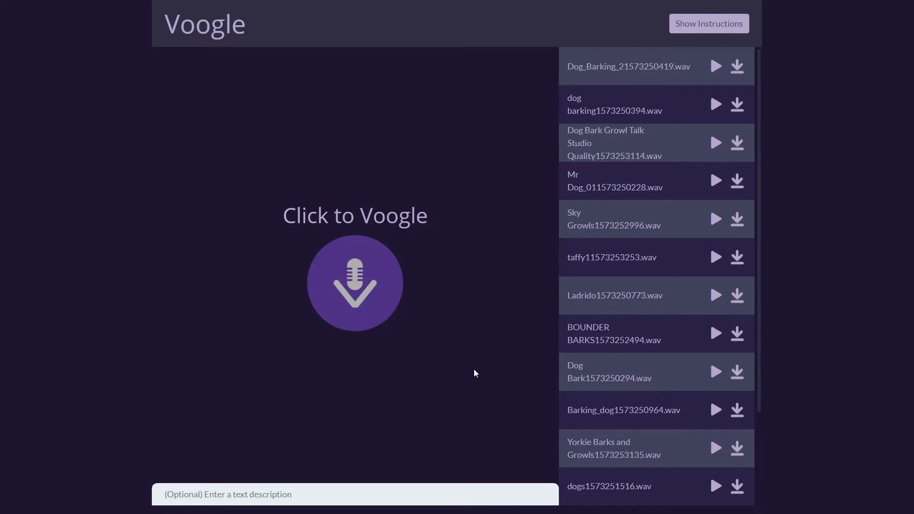
mouse_move(714, 75)
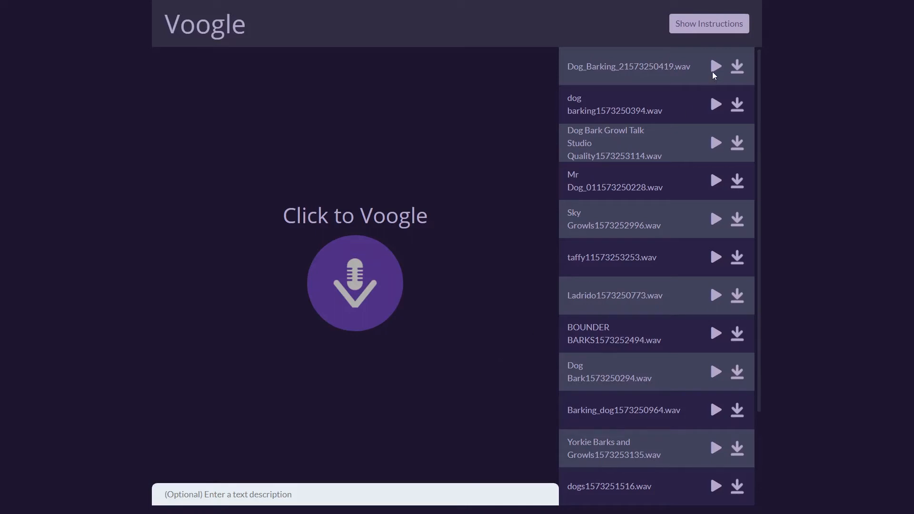
Step: Play the top four ranked matches, including Dog Bark Growl Talk and Mr Dog_01
left_click(715, 66)
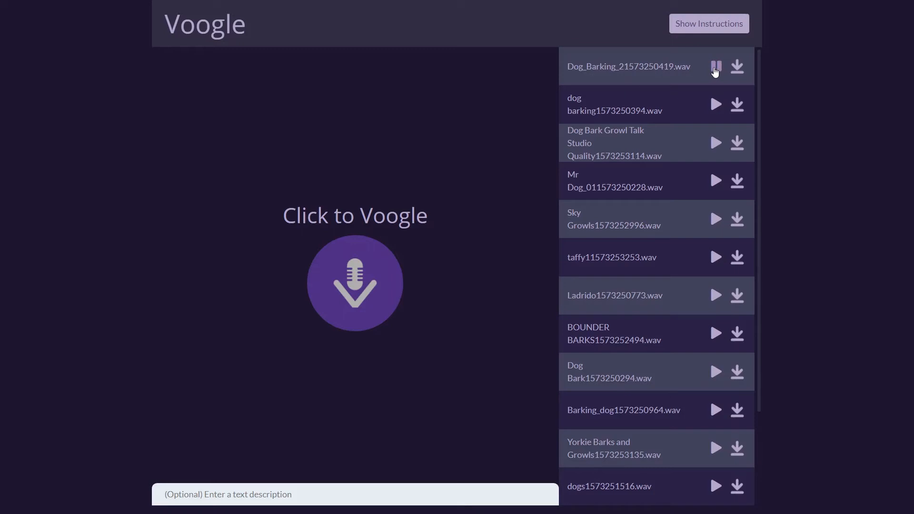
mouse_move(715, 103)
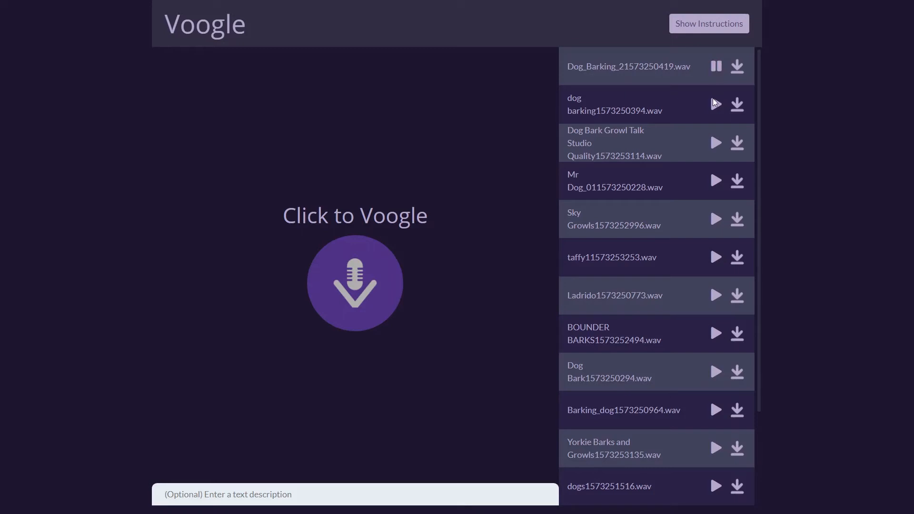
left_click(717, 105)
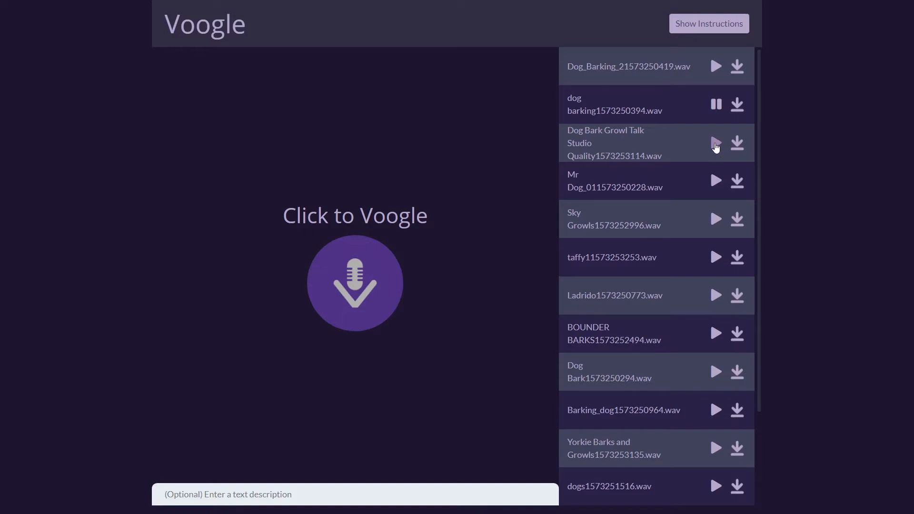
left_click(715, 142)
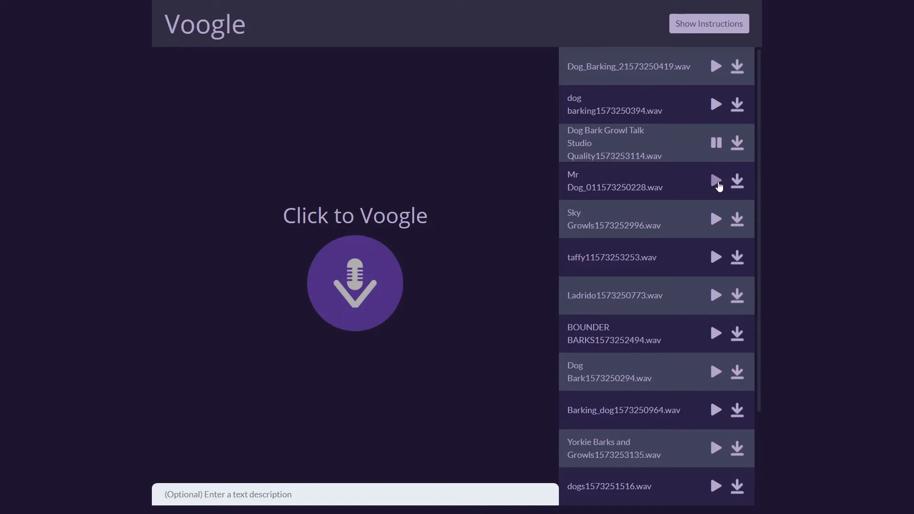
left_click(715, 181)
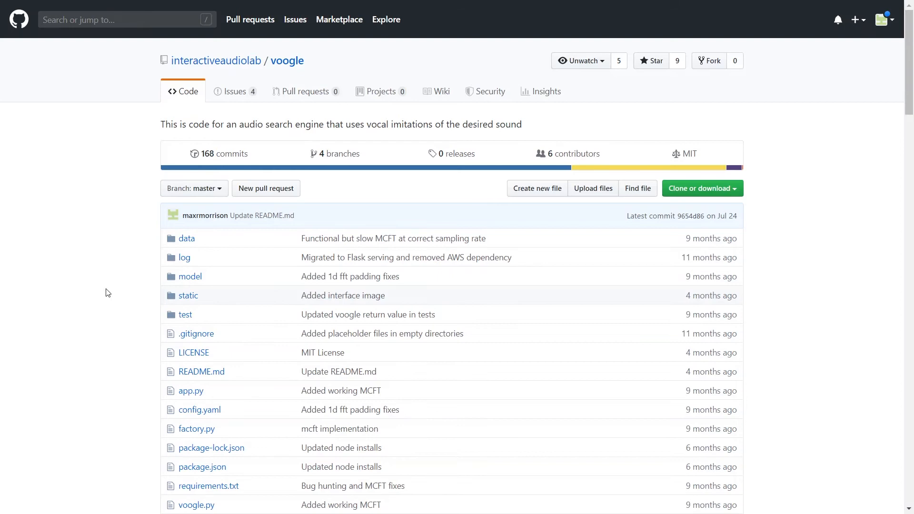
Step: Scroll the voogle README past Installation and Available Models to Setup and Extending
scroll("down", 3)
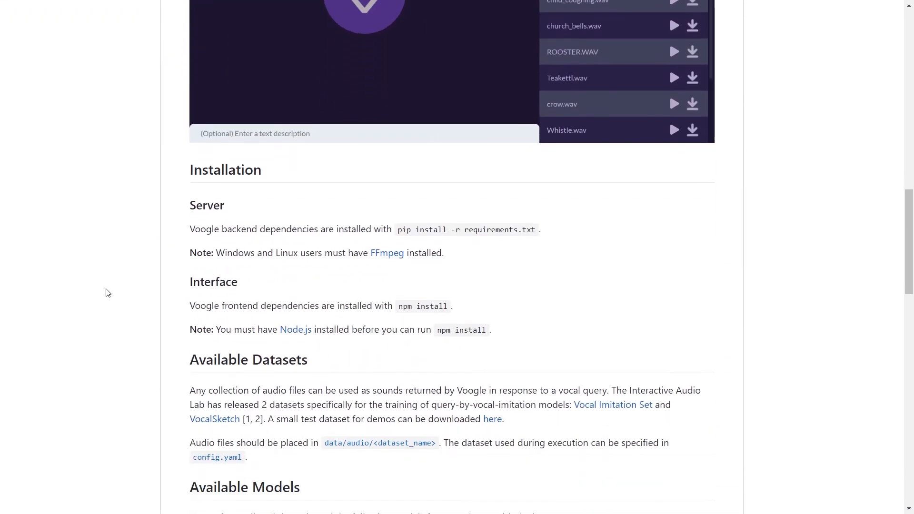
scroll("down", 3)
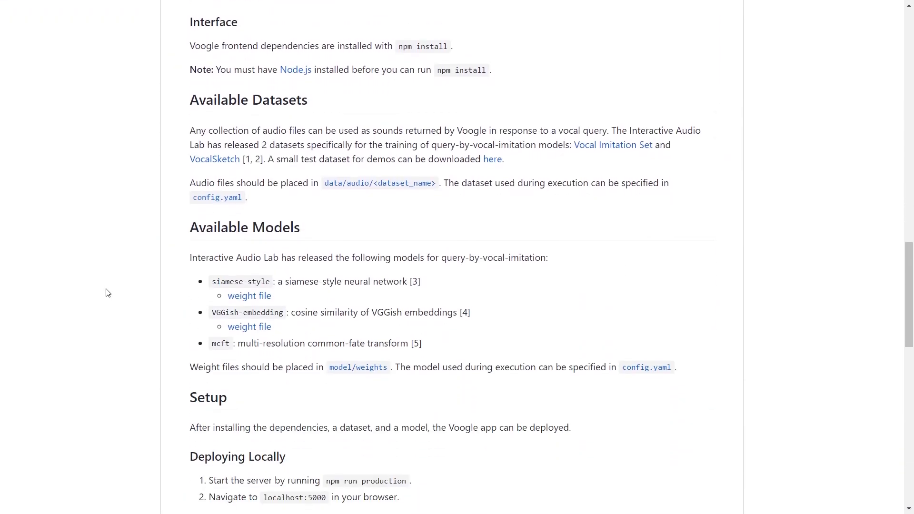
scroll("down", 3)
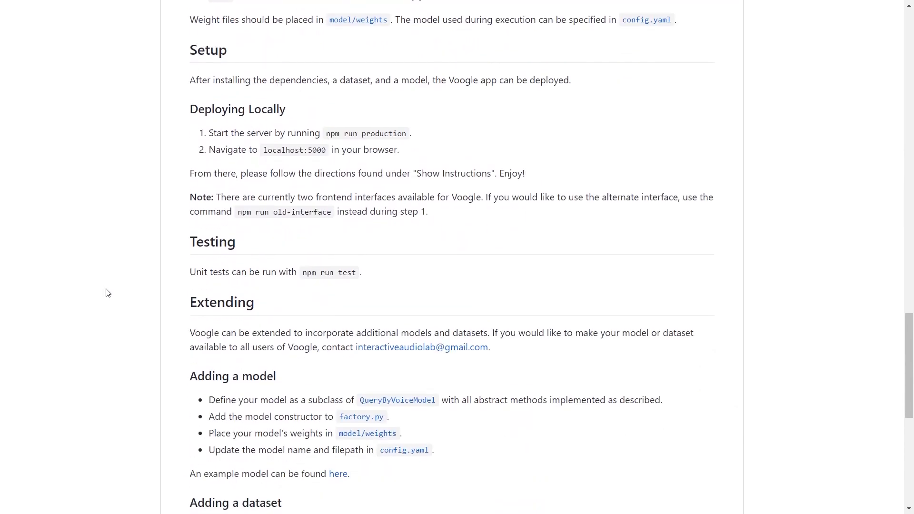
scroll("down", 3)
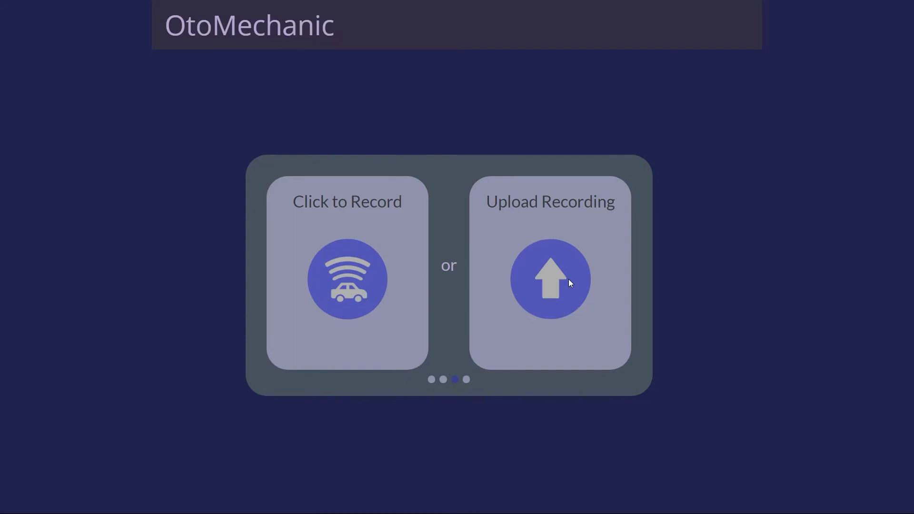
mouse_move(276, 122)
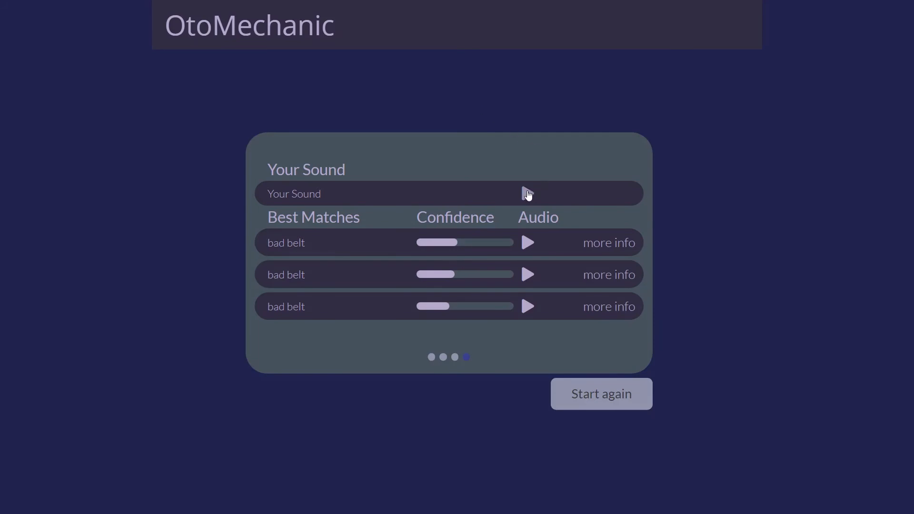
Step: Play back Your Sound and then all three bad belt matches
left_click(527, 193)
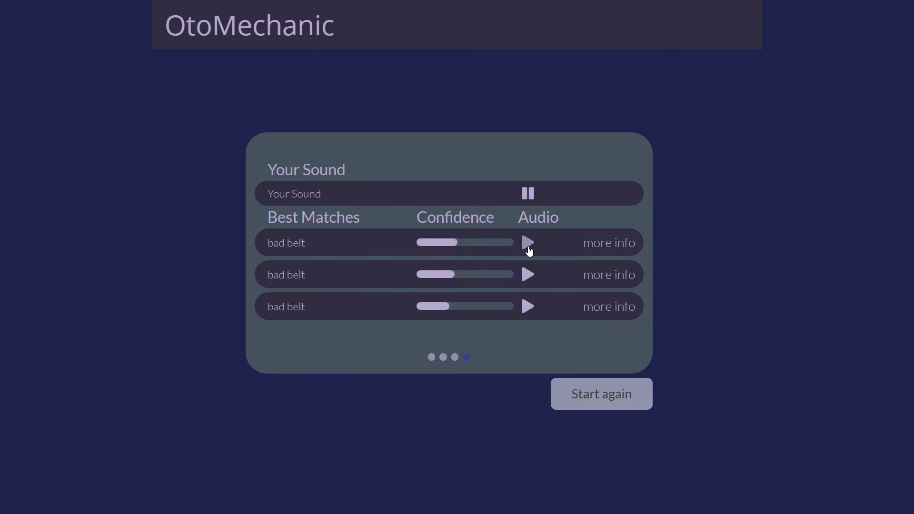
left_click(527, 243)
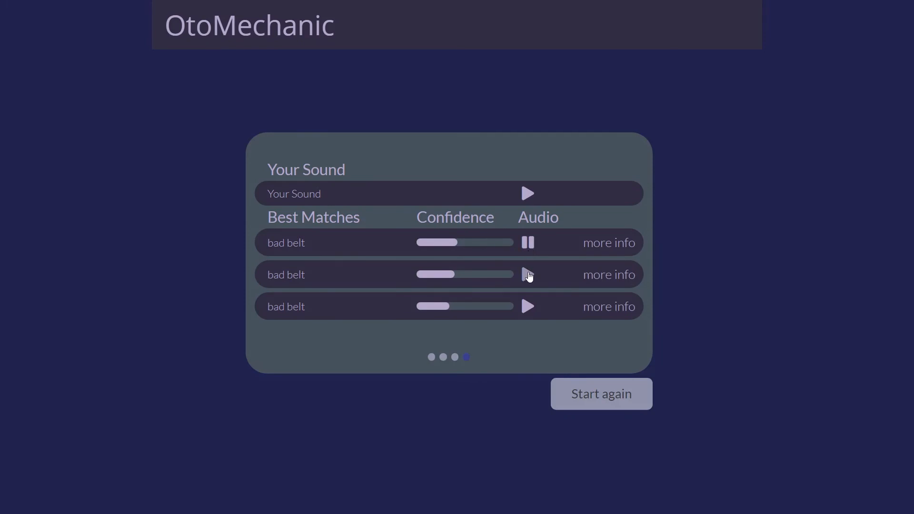
left_click(527, 275)
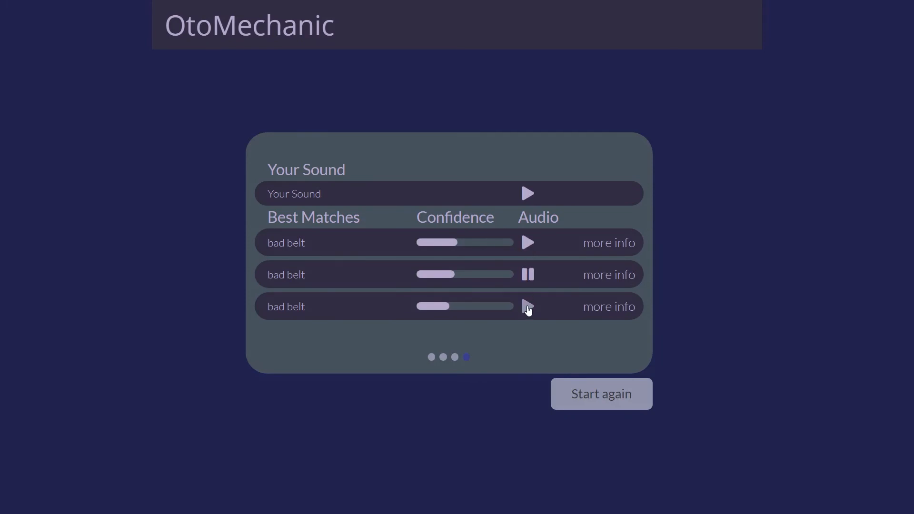
left_click(527, 274)
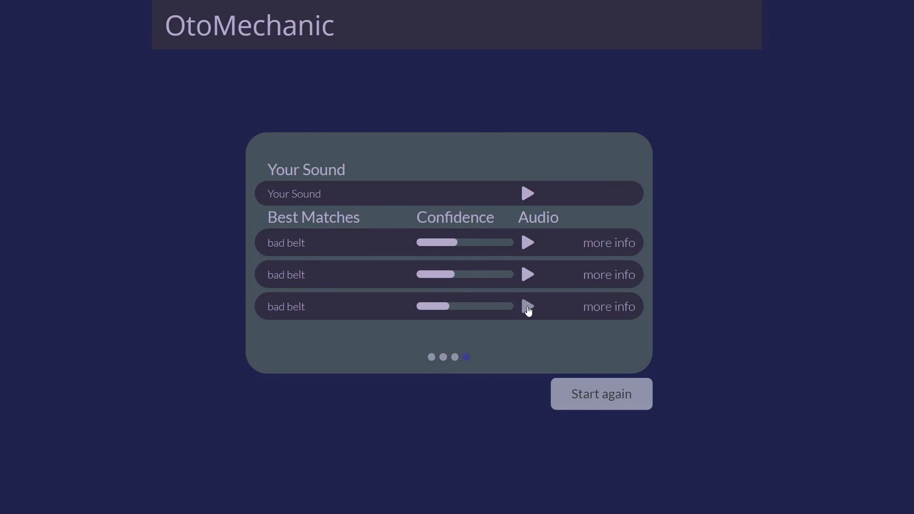
mouse_move(608, 143)
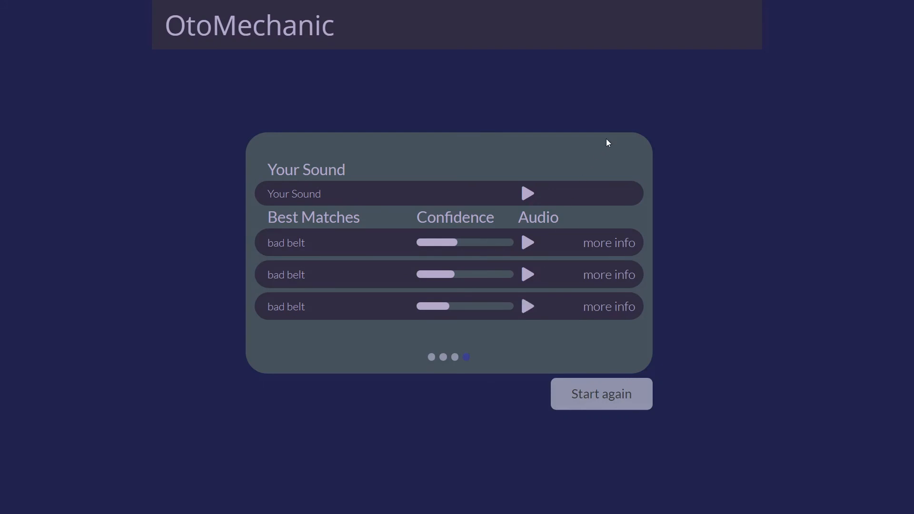
mouse_move(610, 220)
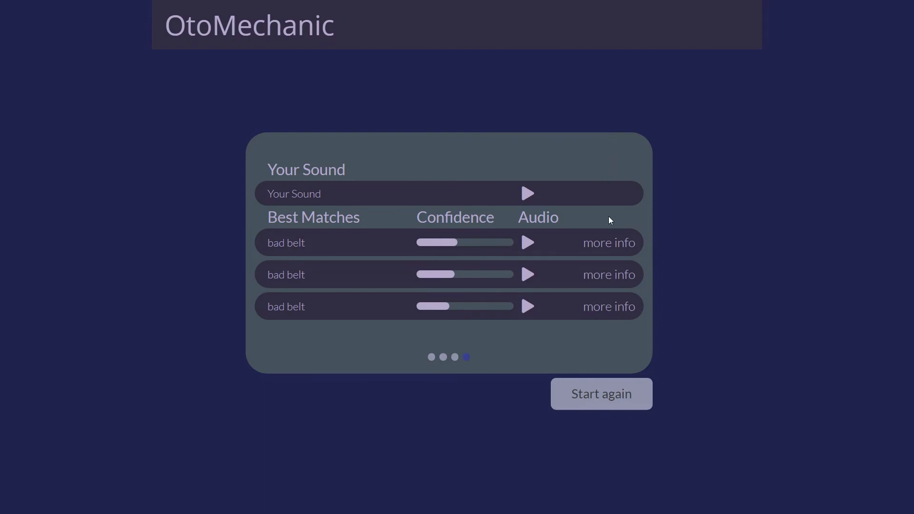